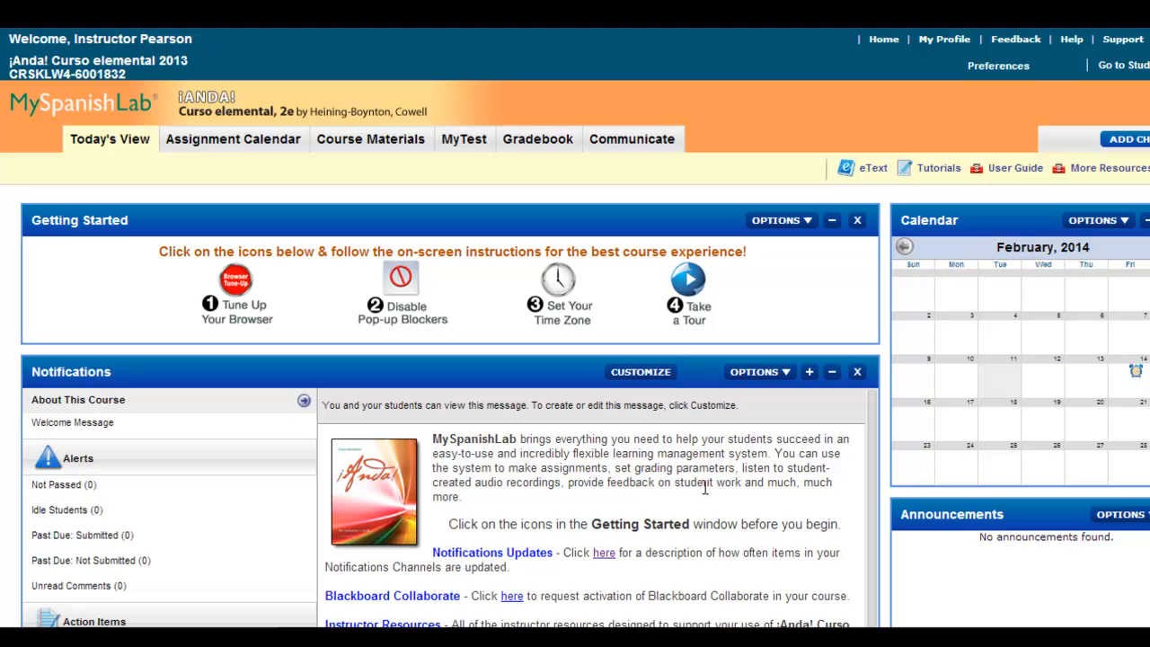
pyautogui.moveTo(703, 494)
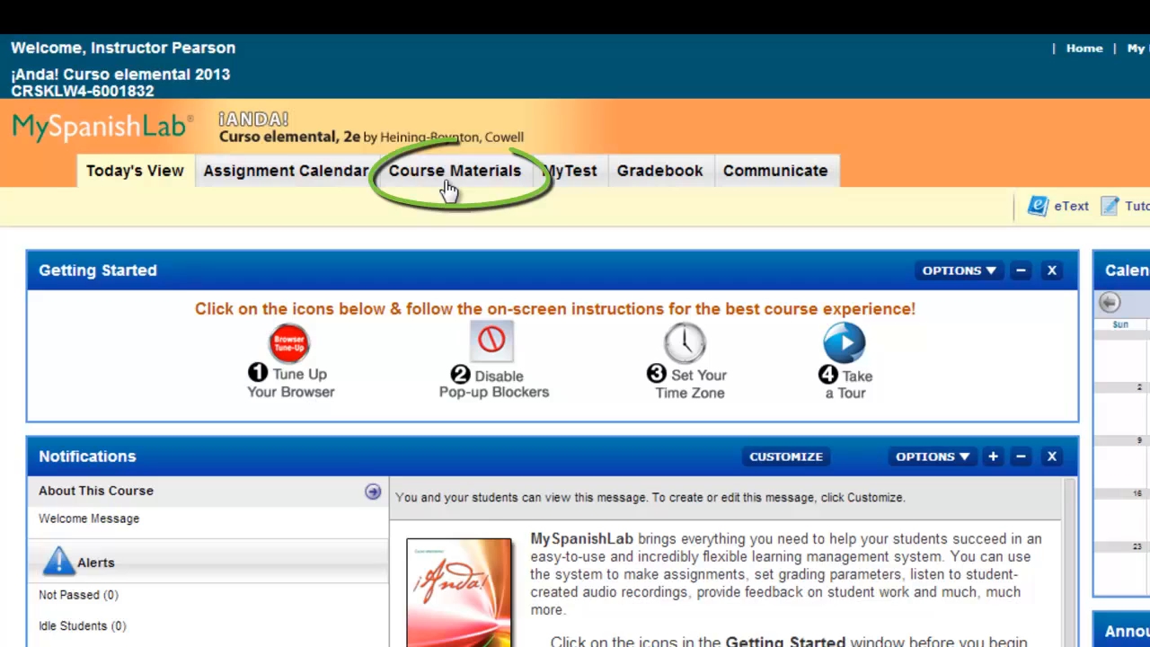
# From Course Materials, choose View Submissions in Quiz 3's options menu
pyautogui.click(455, 171)
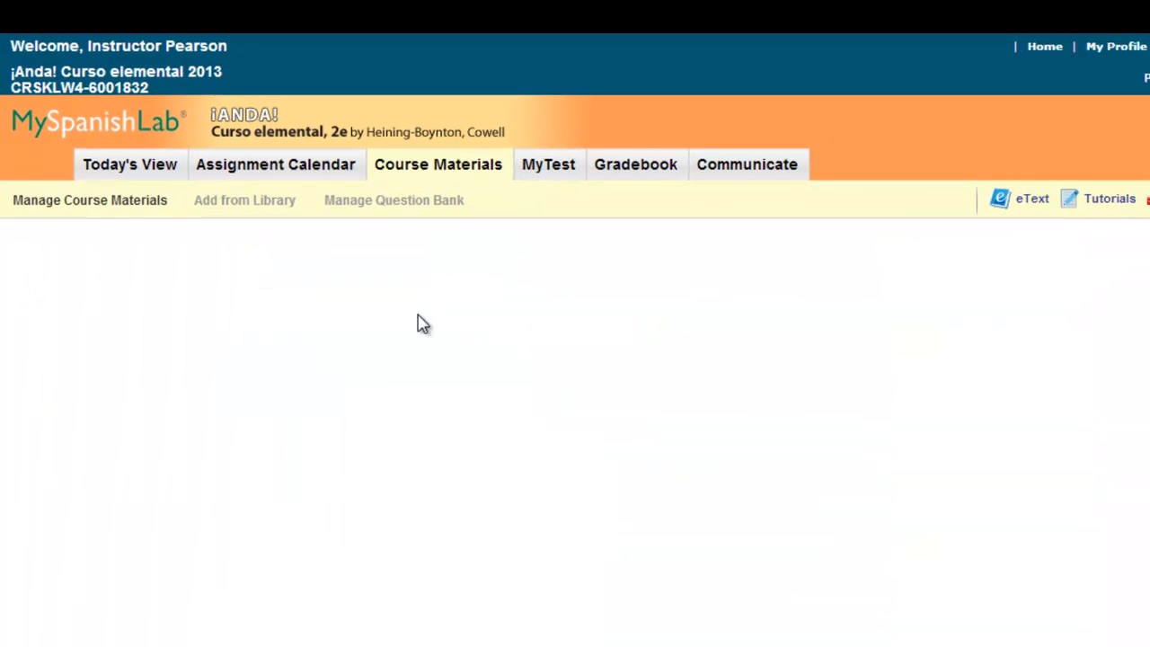
pyautogui.click(89, 200)
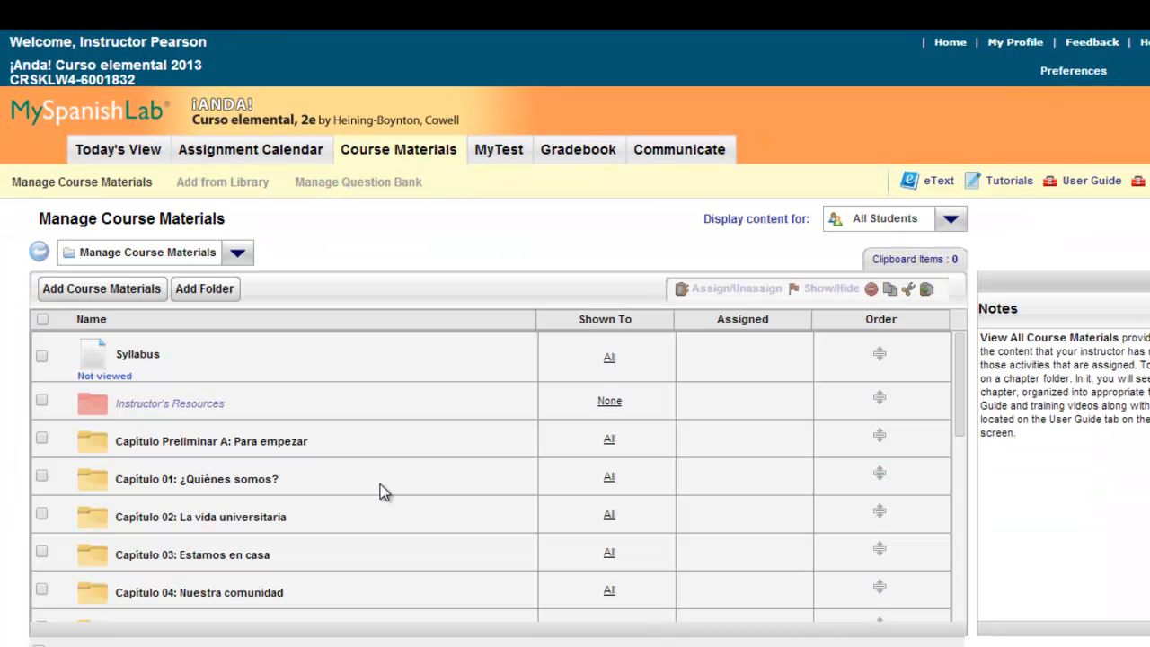
pyautogui.scroll(-3)
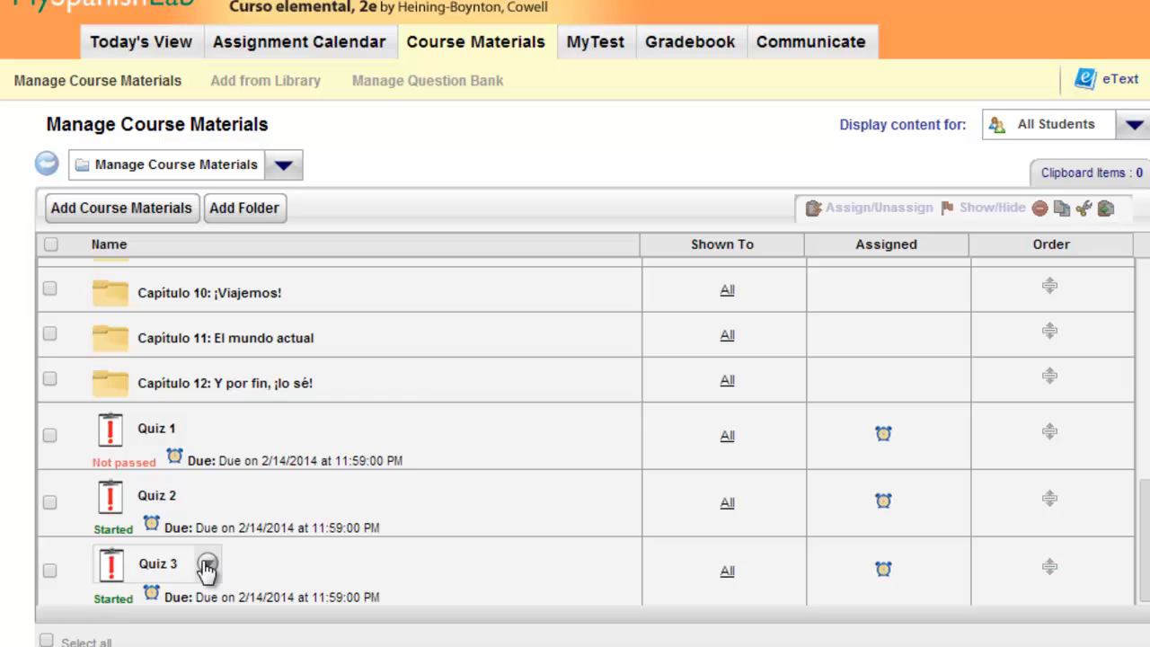
pyautogui.click(207, 564)
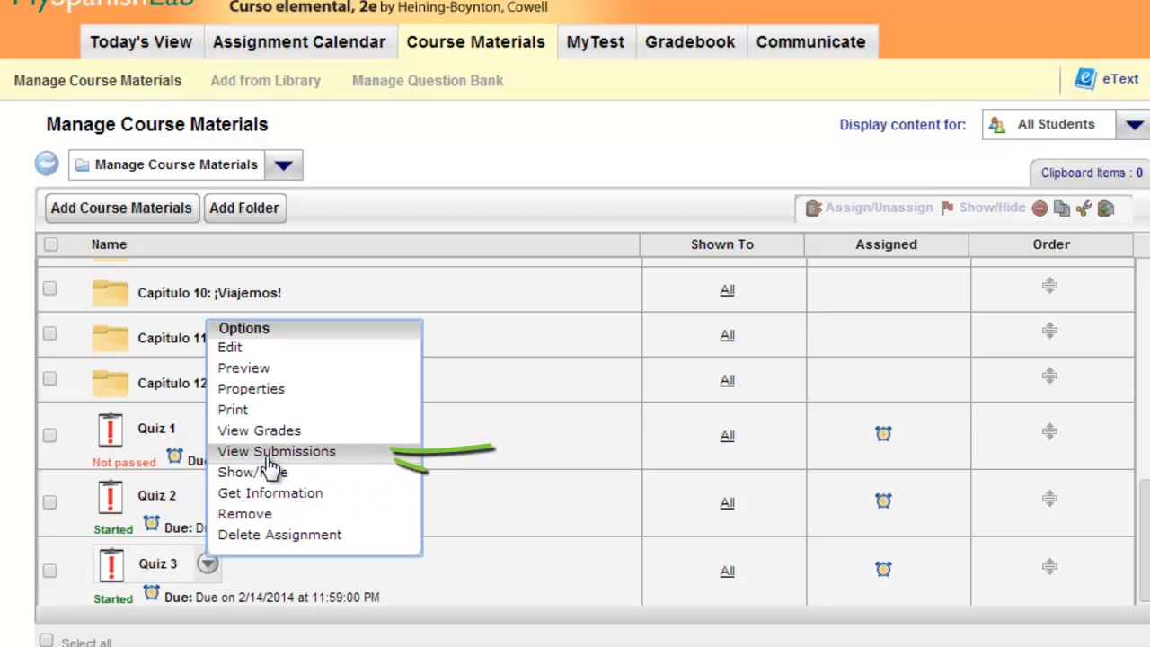
pyautogui.click(276, 452)
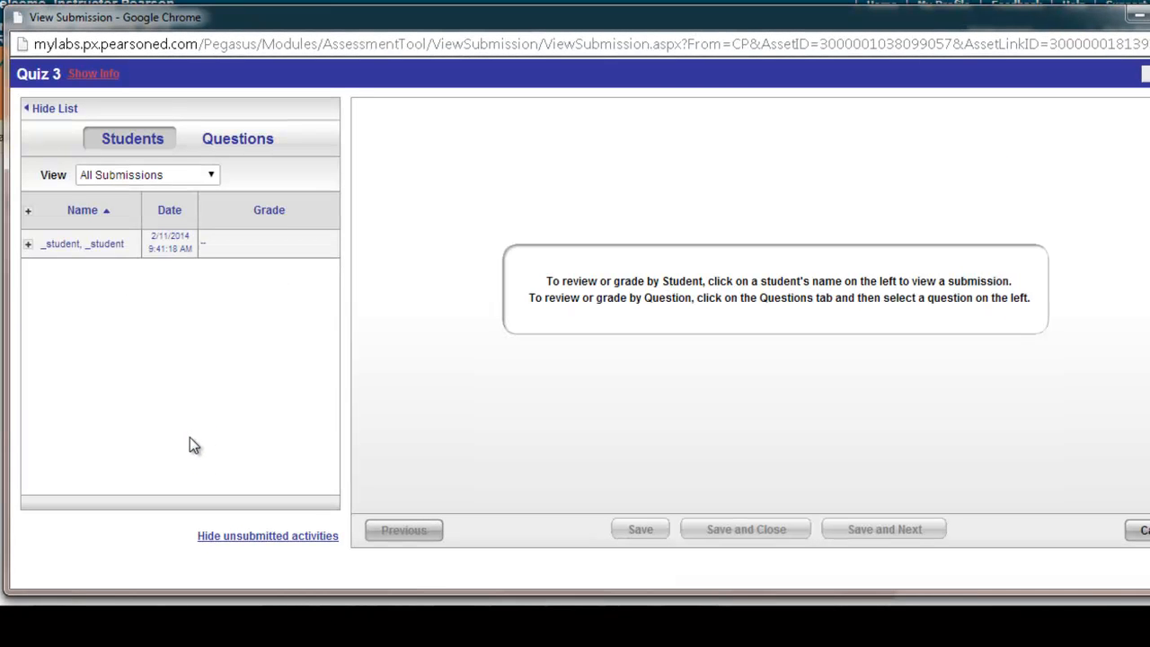
pyautogui.moveTo(181, 384)
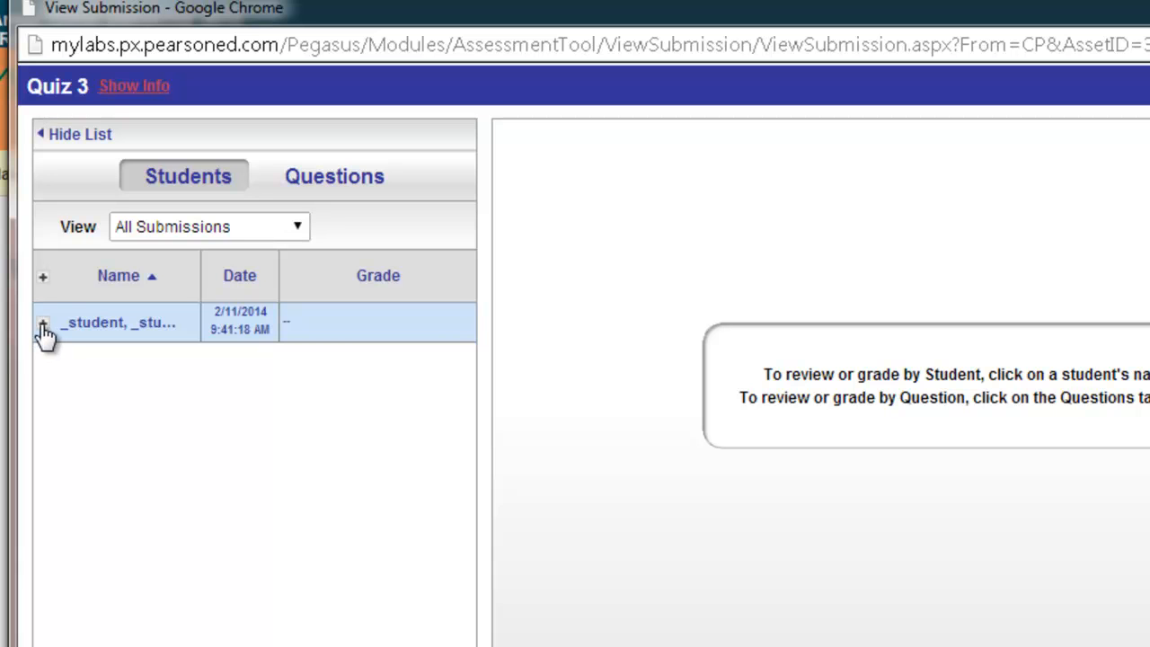
# Expand the student's row to show Submission 1/1
pyautogui.click(43, 324)
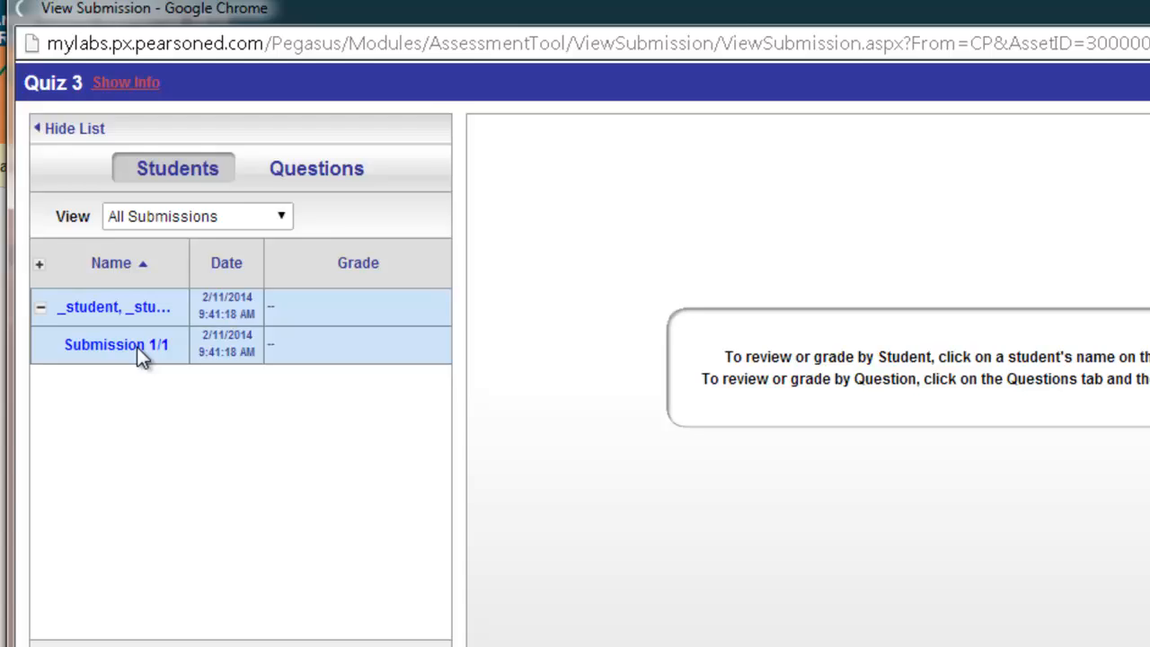
# Open the student's Submission 1/1 for Quiz 3
pyautogui.click(115, 344)
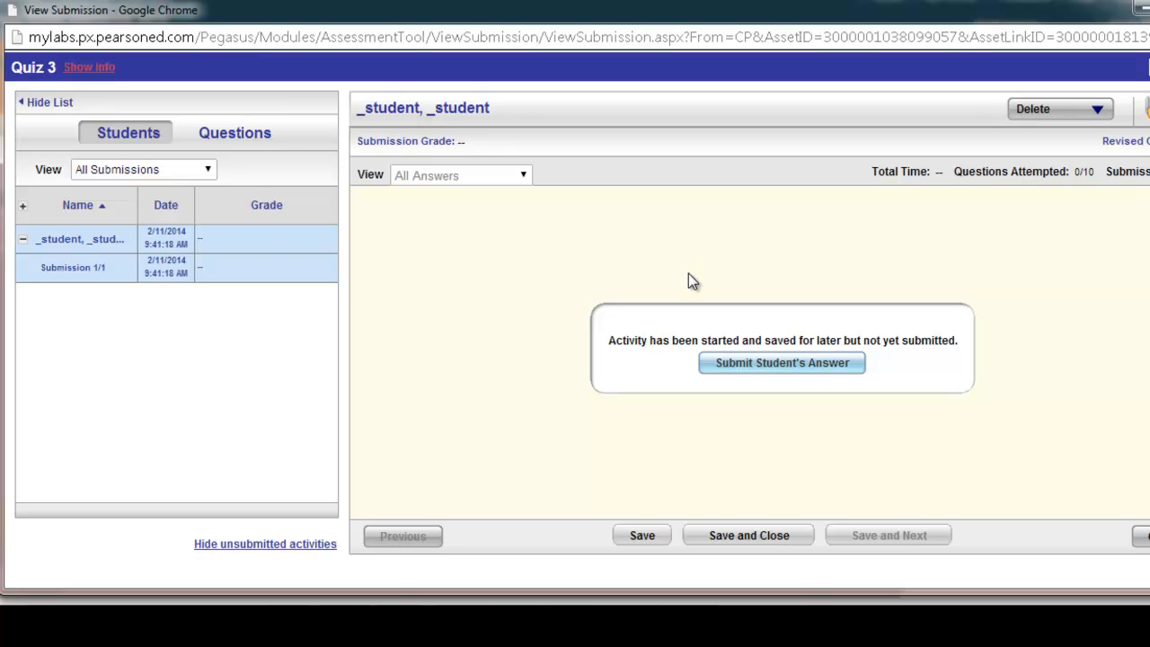
pyautogui.moveTo(689, 286)
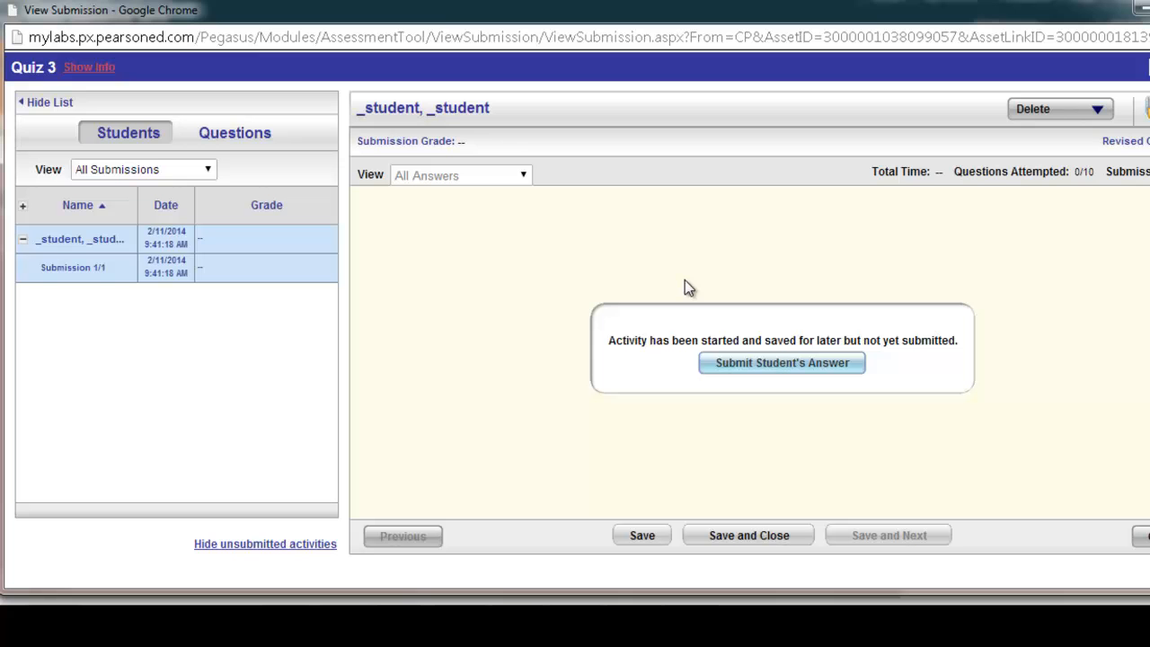
pyautogui.moveTo(836, 272)
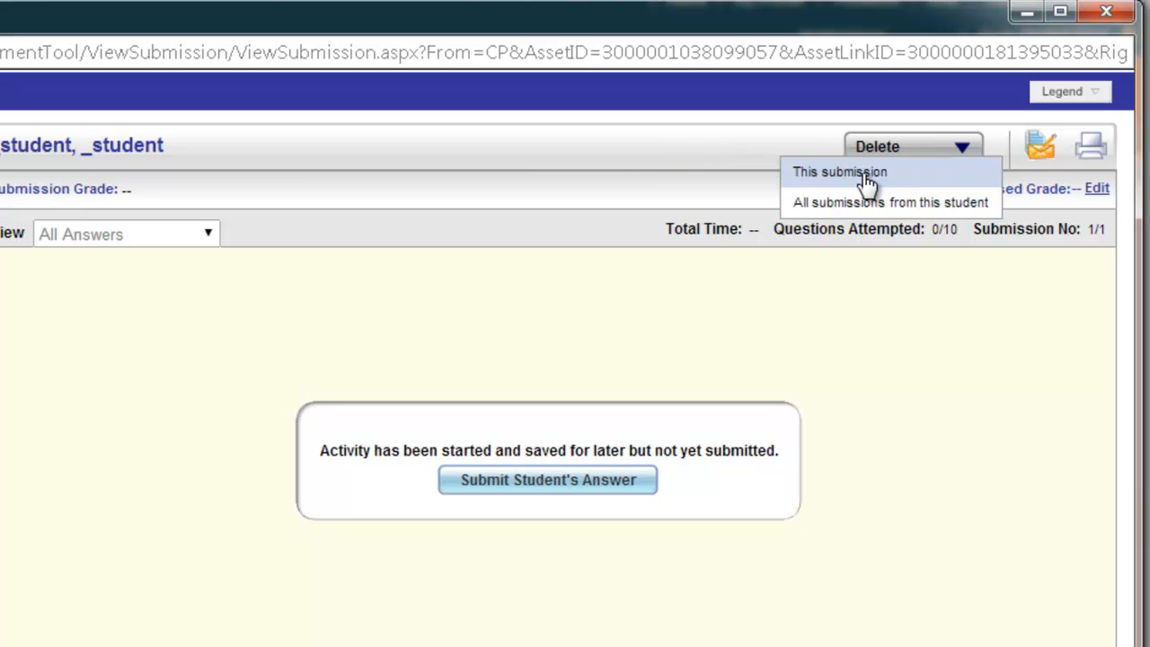
# Delete this submission, confirm with Yes, and verify 'Activity has not been started'
pyautogui.click(839, 171)
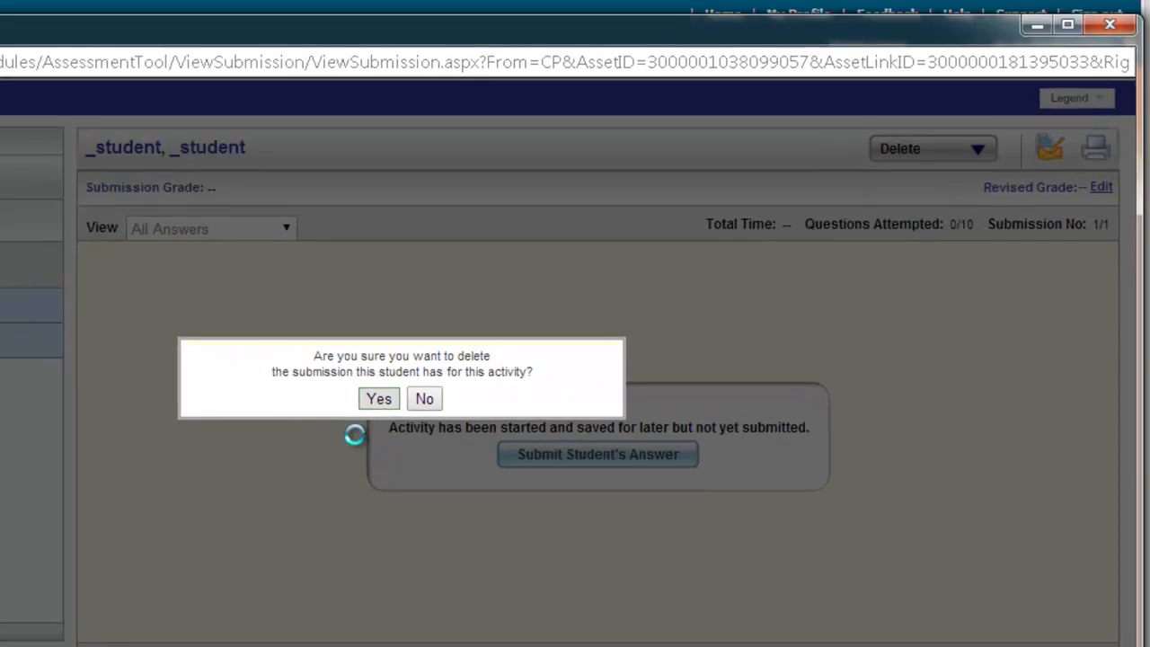
pyautogui.click(379, 398)
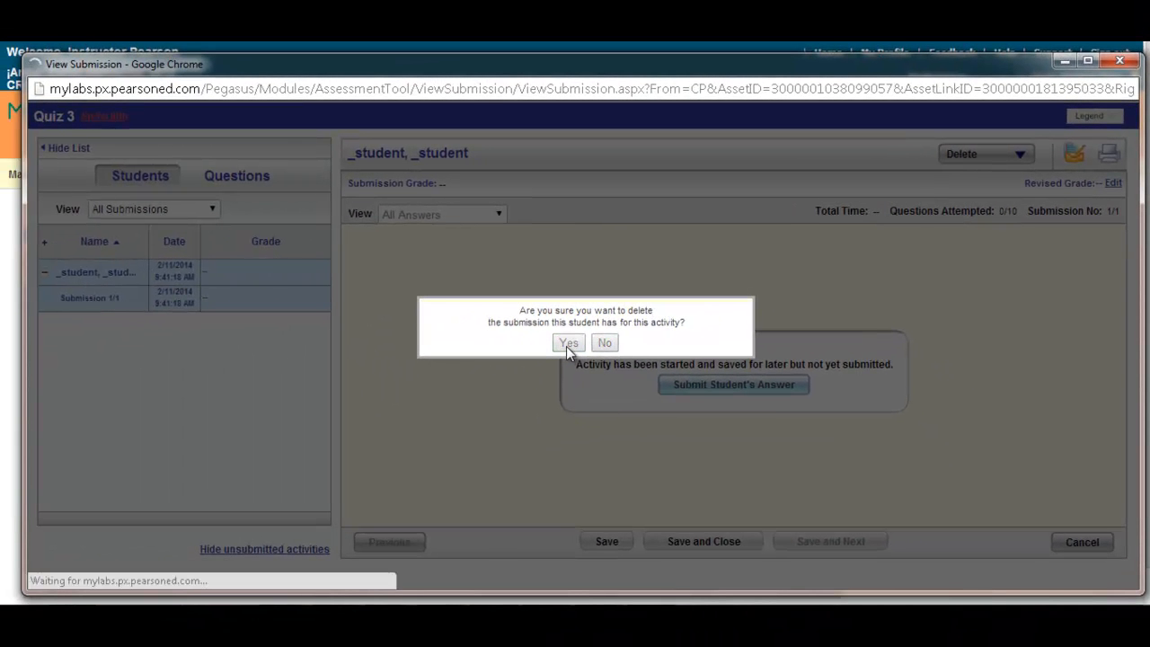
pyautogui.click(568, 343)
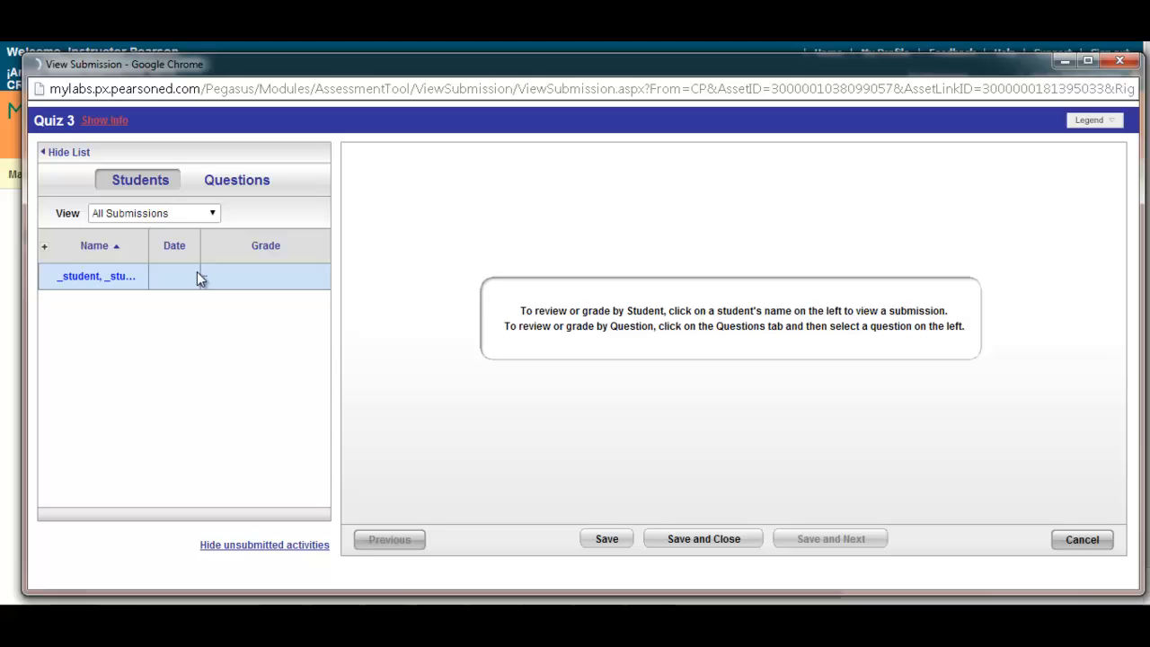
pyautogui.click(96, 276)
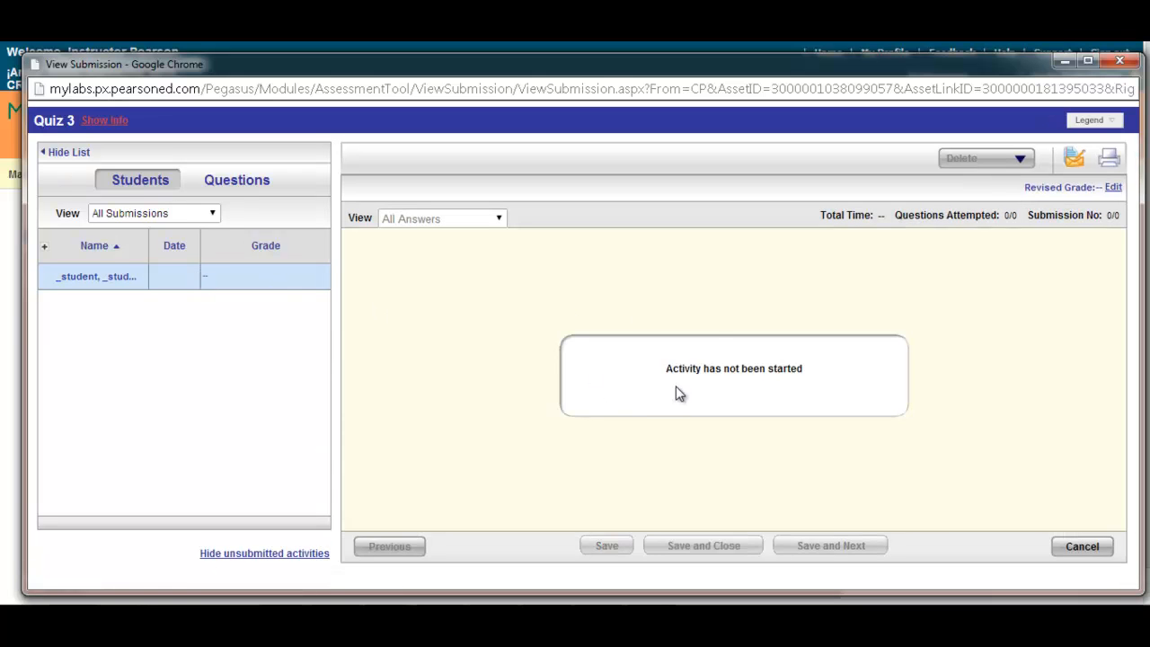